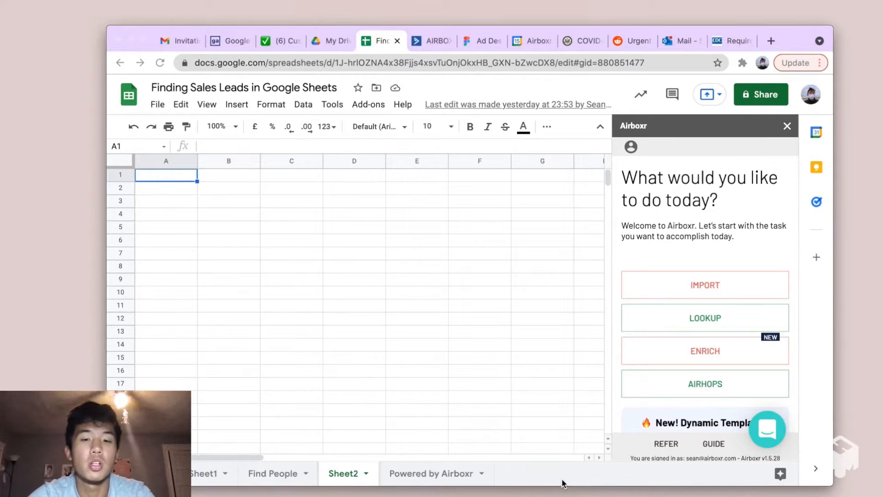
- Enter Airboxr's Enrich section for people and e-mail search
click(705, 350)
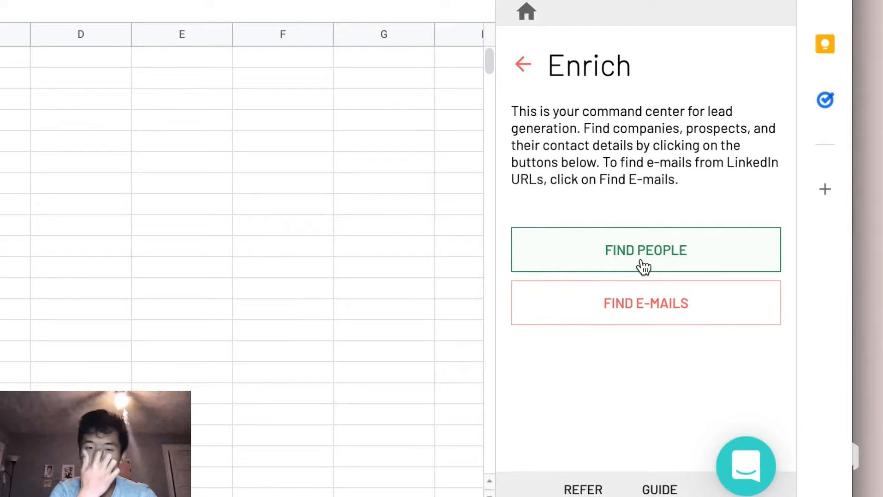
- Start a Find People search with company domain Unilever.com
click(645, 249)
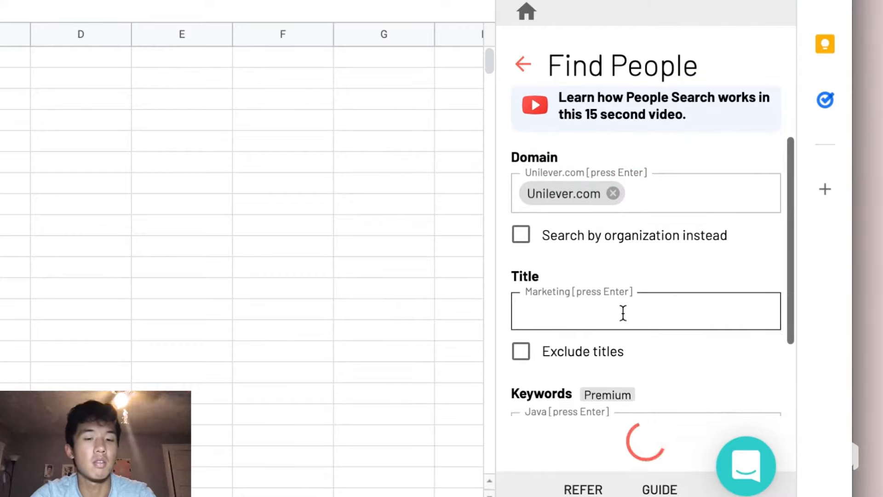
- Set title to Marketing and add Brand as an excluded title
scroll(down, 3)
text(Marketing)
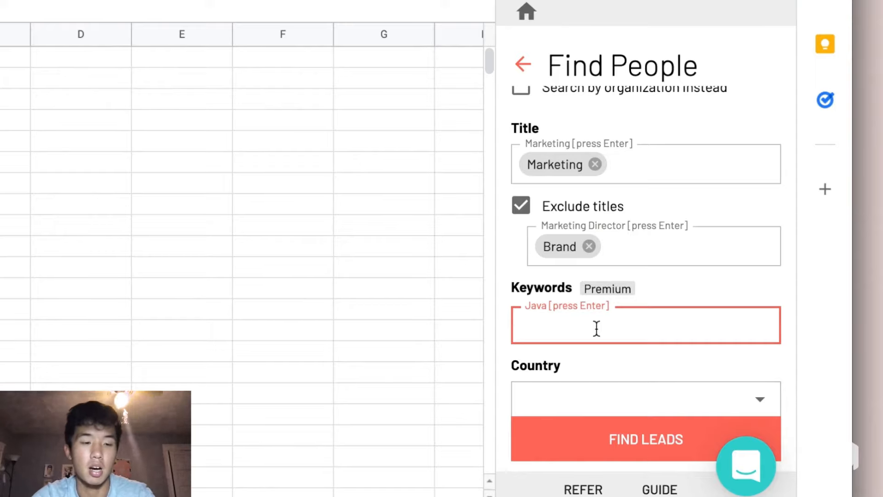